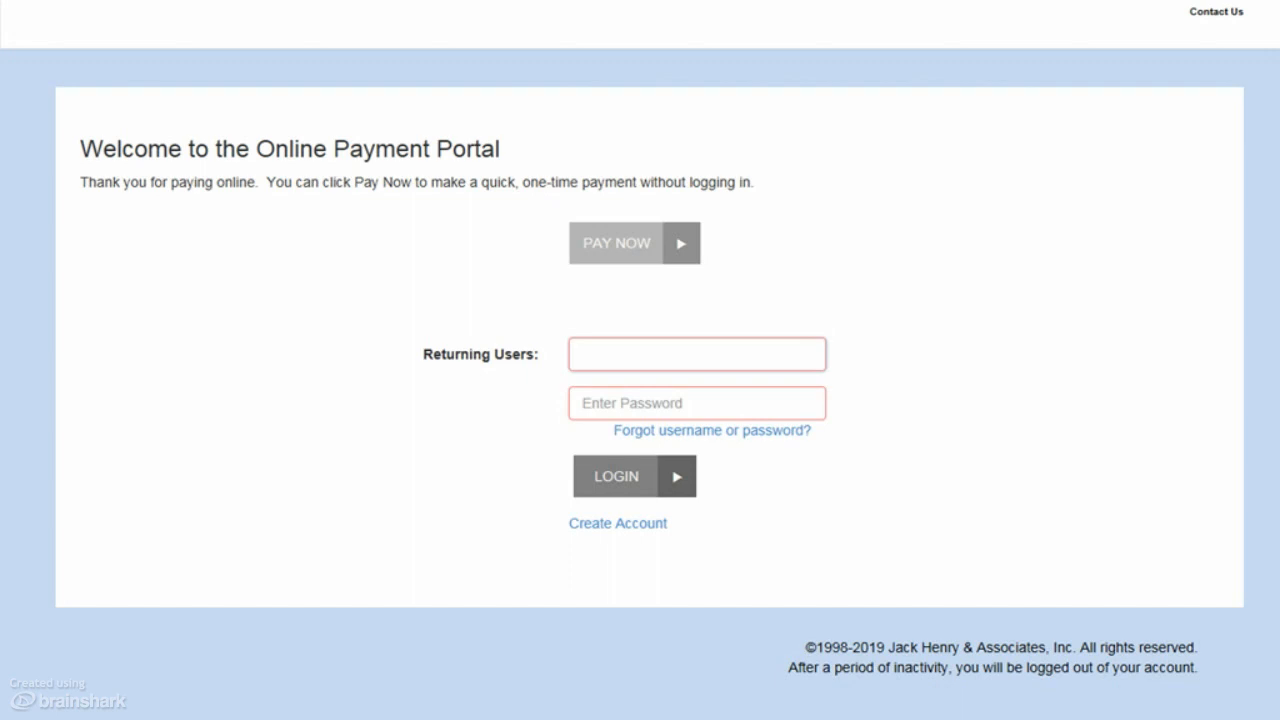
- Log in under Returning Users with username 'john' and its password
type("johndoe")
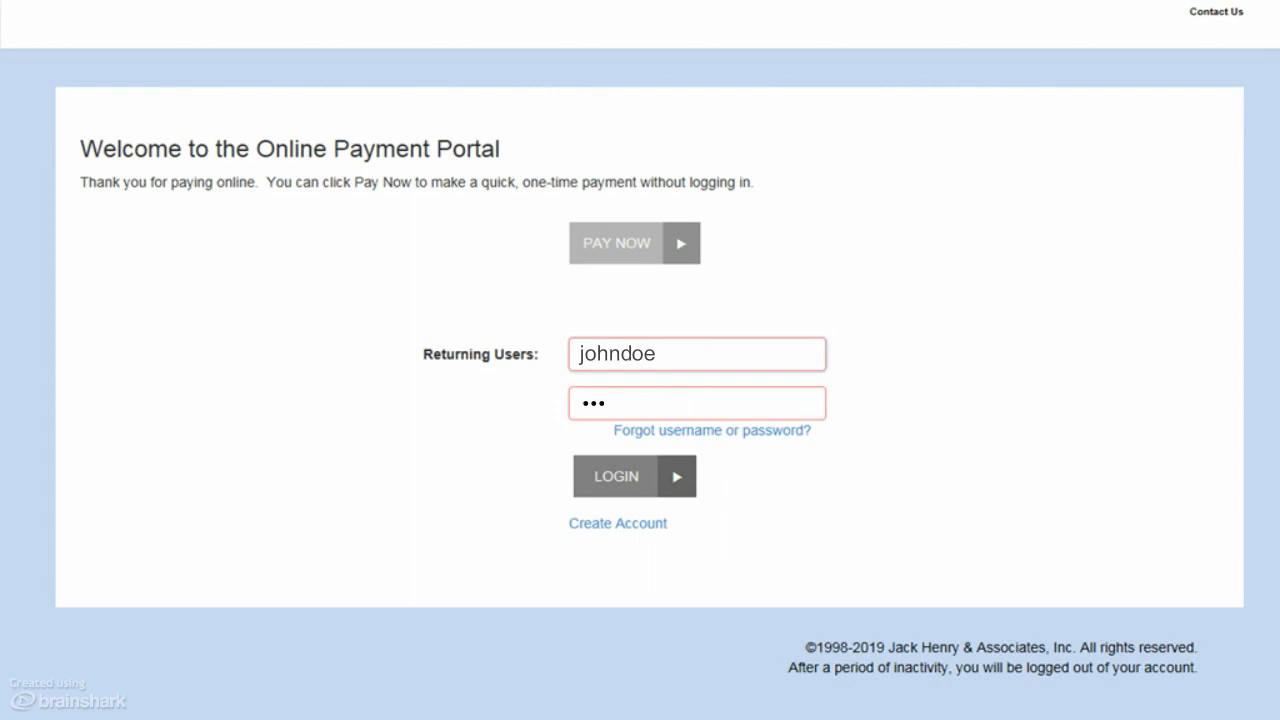
type("password")
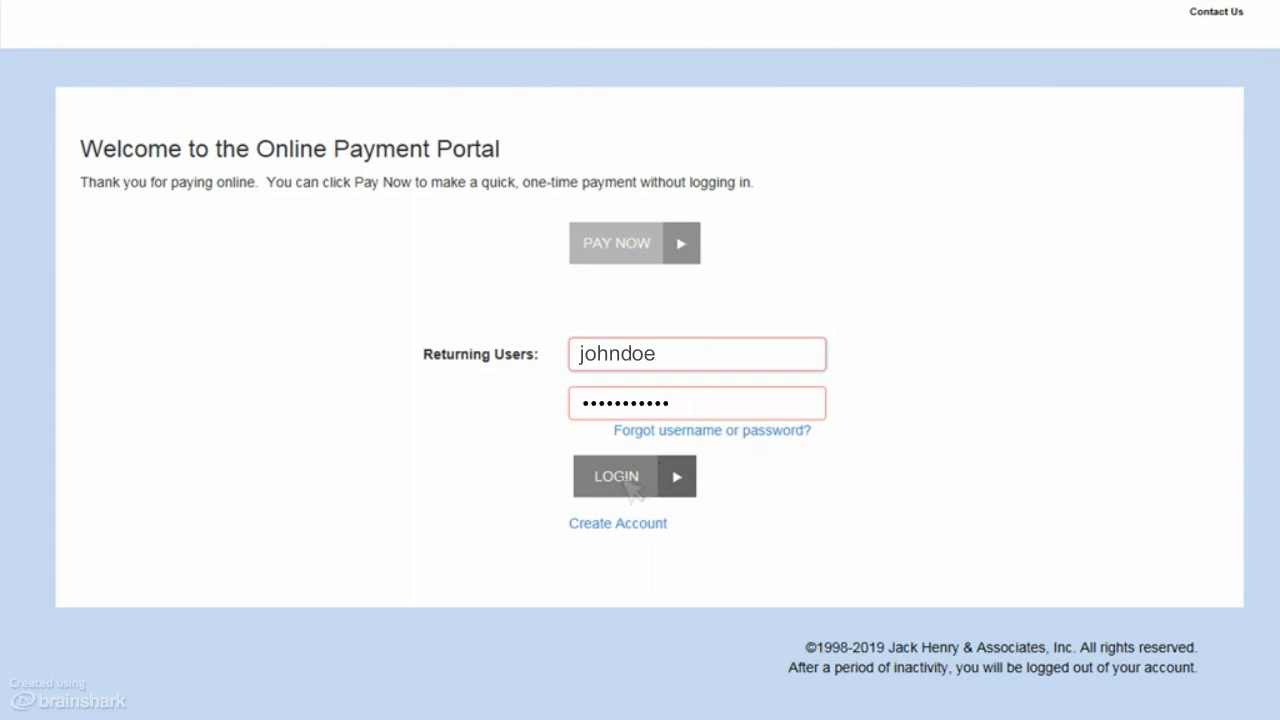
left_click(634, 476)
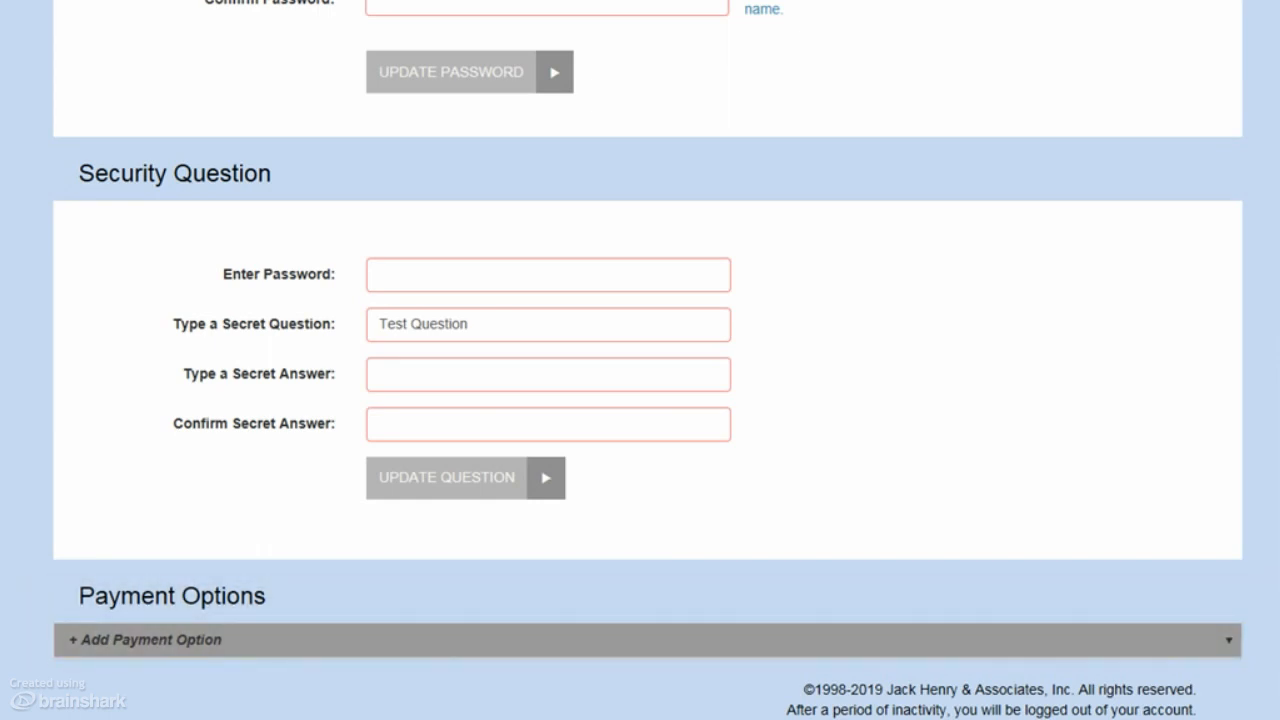
mouse_move(1073, 432)
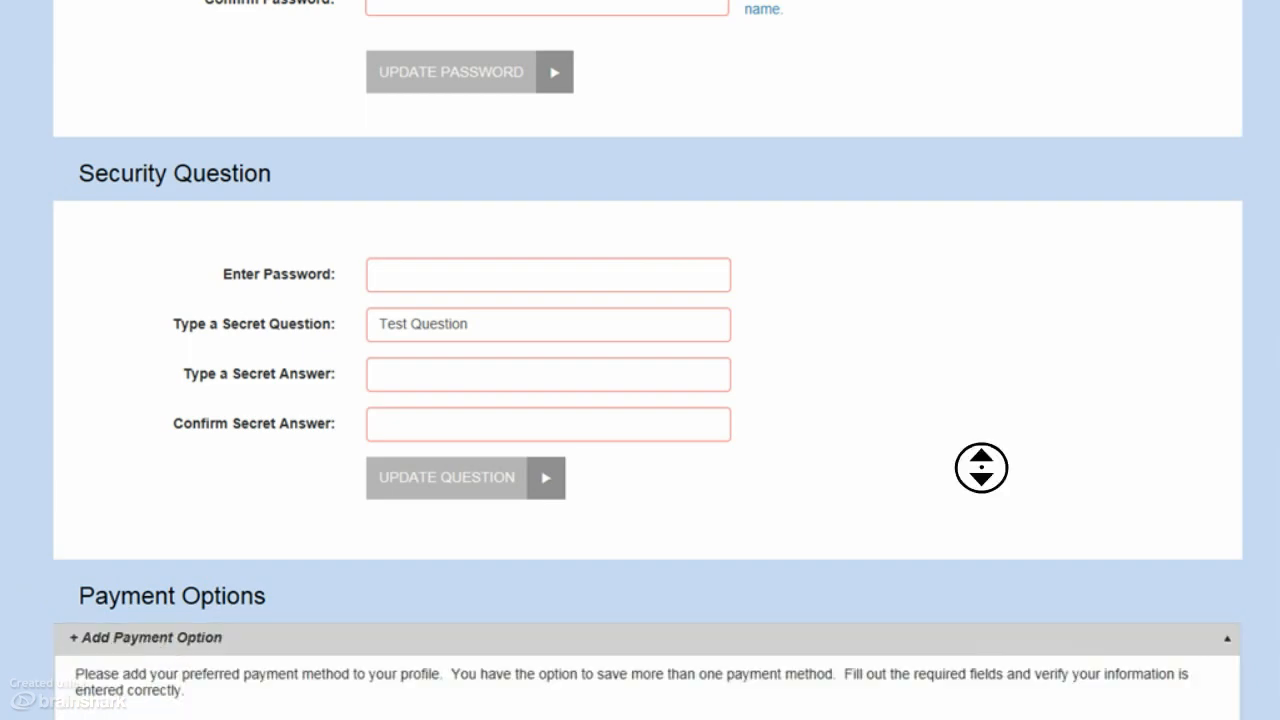
- Scroll down the account page to the Payment Options section
scroll("down", 3)
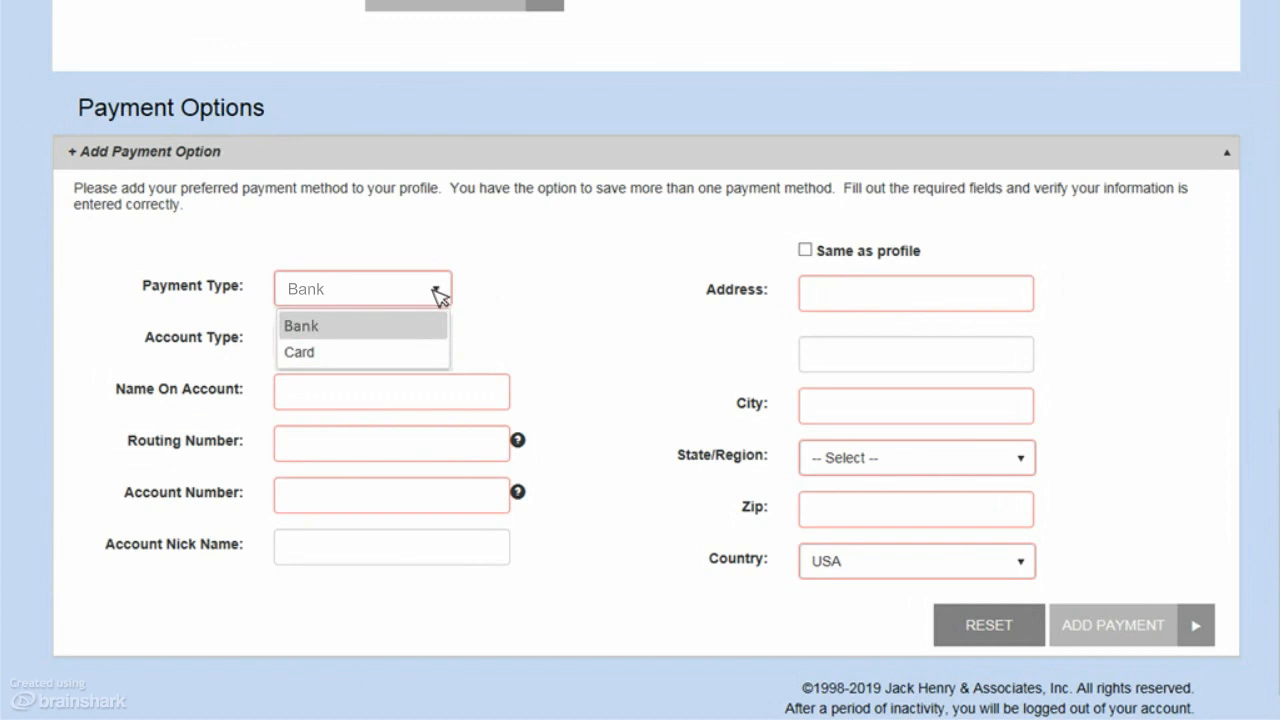
- Enter sample Bank checking details with nickname 'Primary Chec', then reset the form
left_click(300, 325)
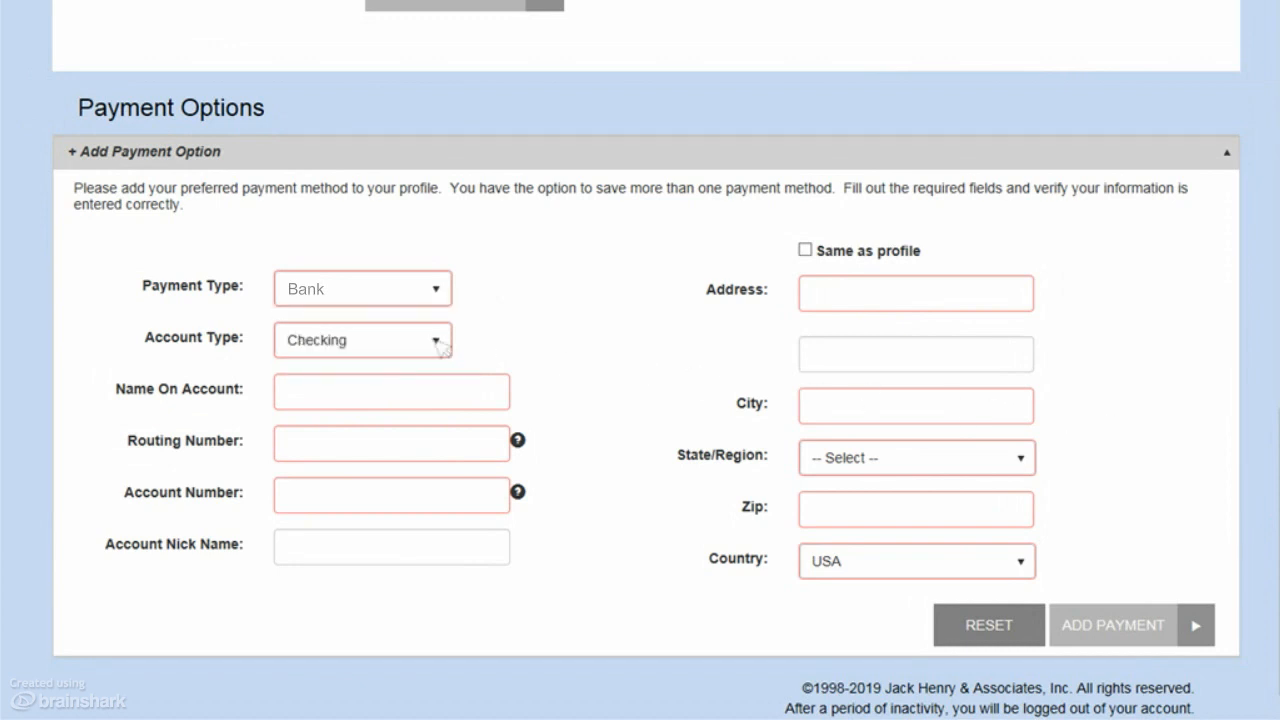
type("John Doe")
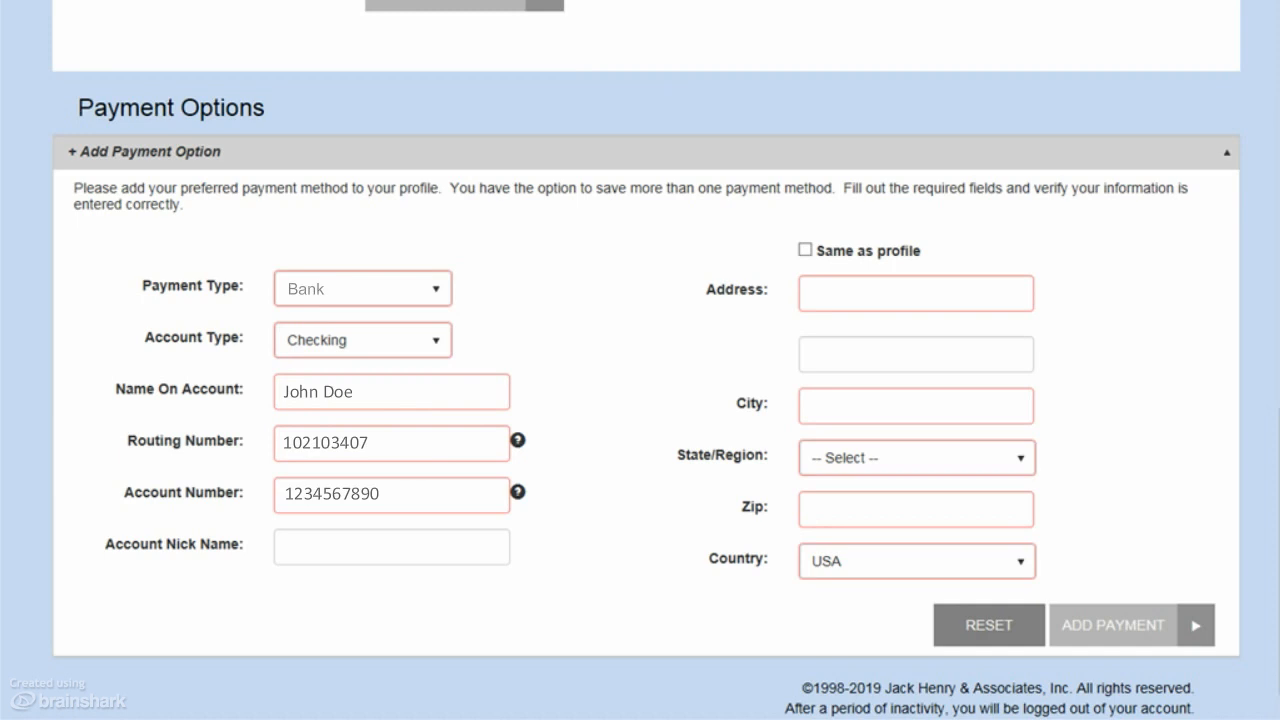
type("Primary Chec")
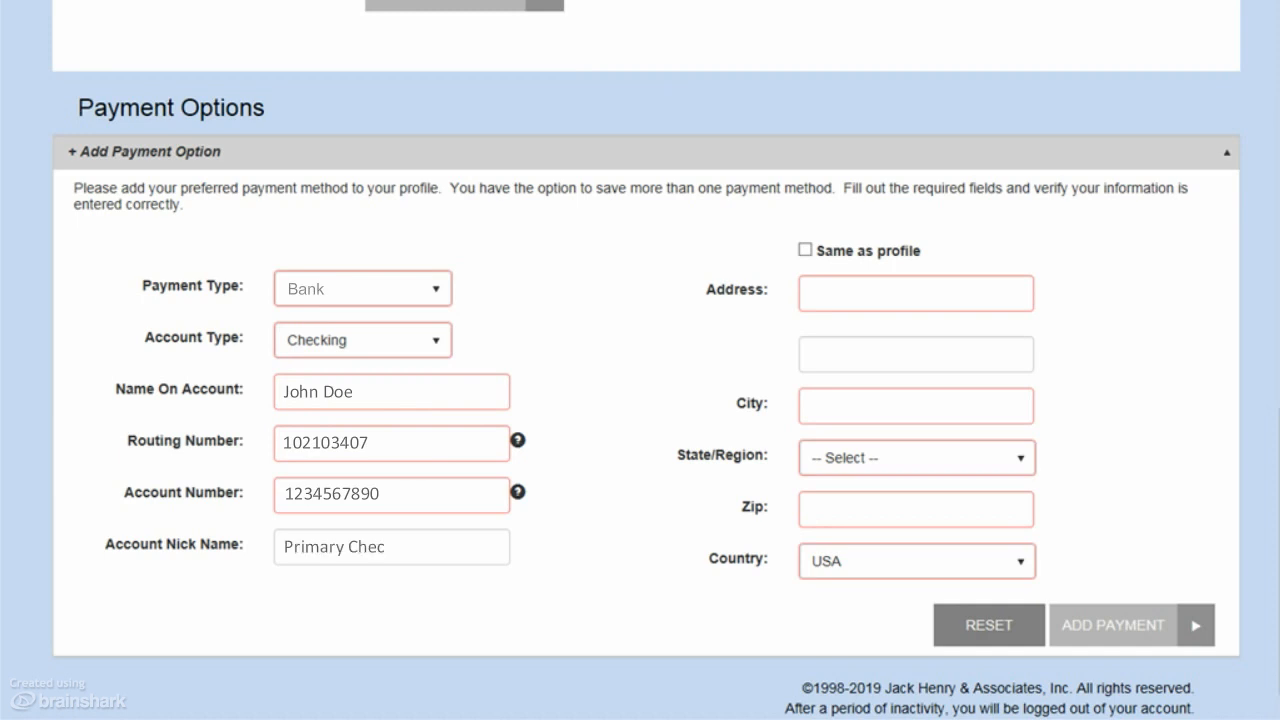
left_click(988, 623)
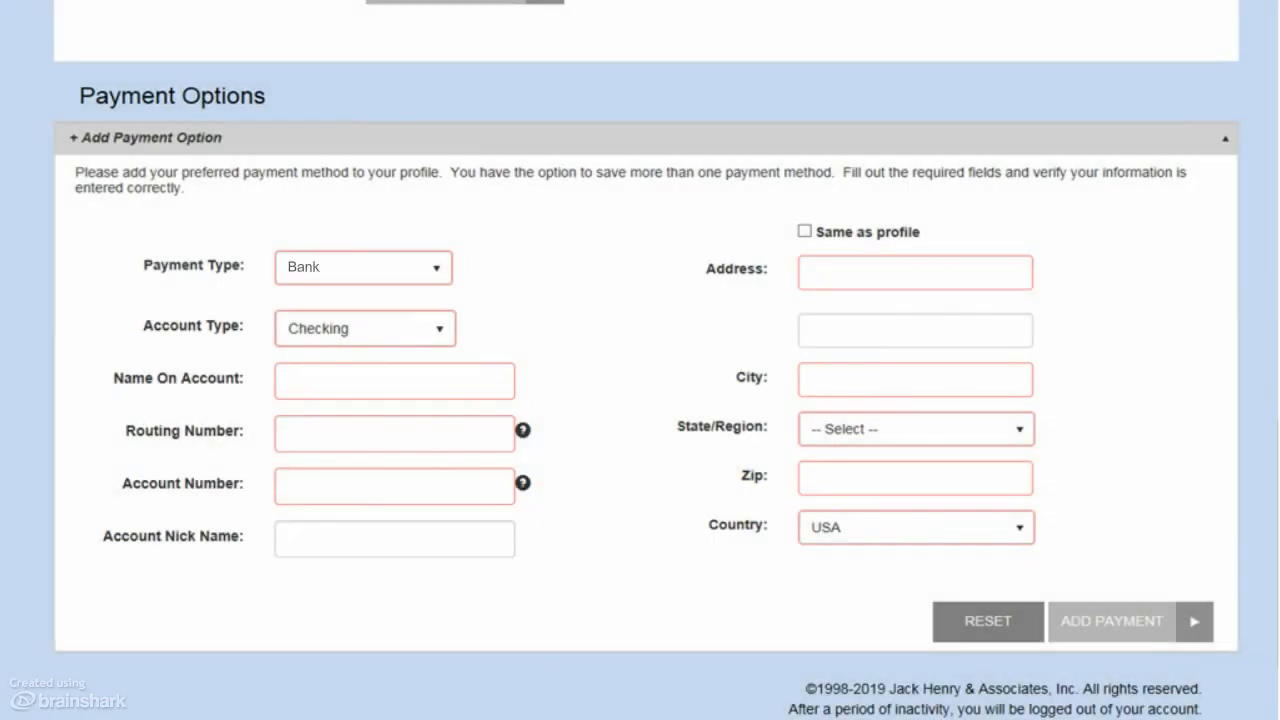
mouse_move(1063, 351)
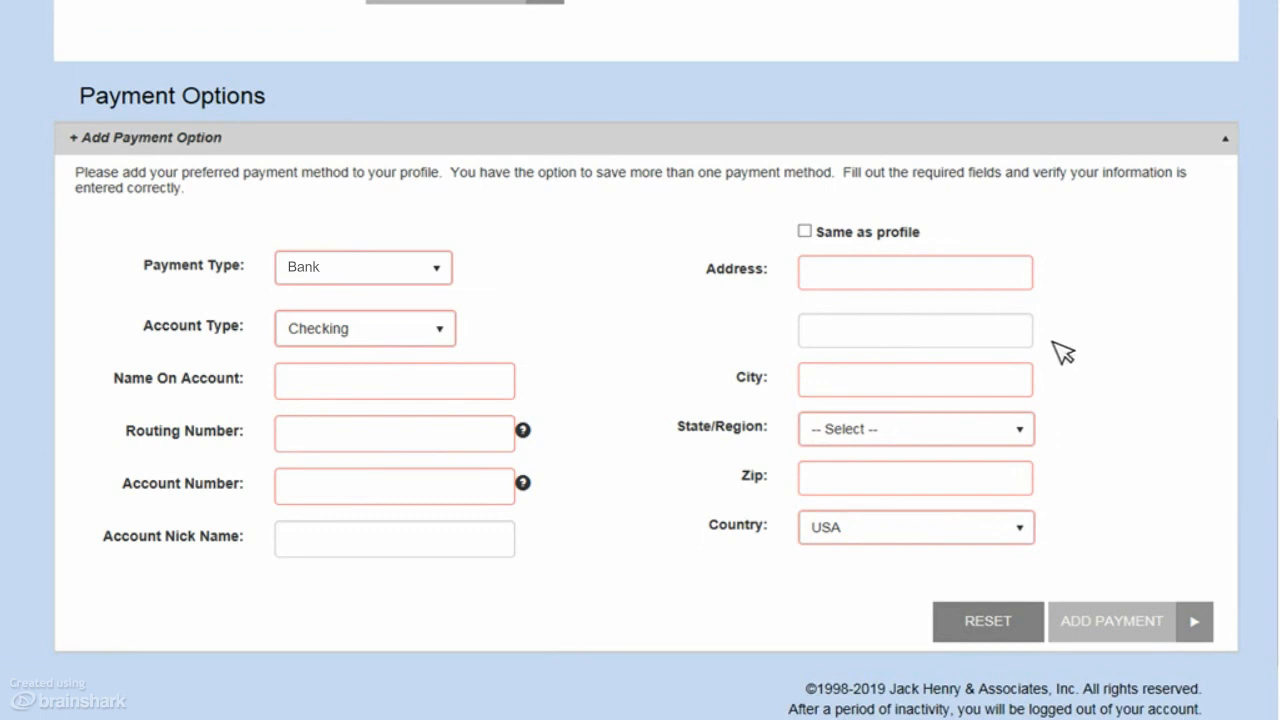
left_click(362, 267)
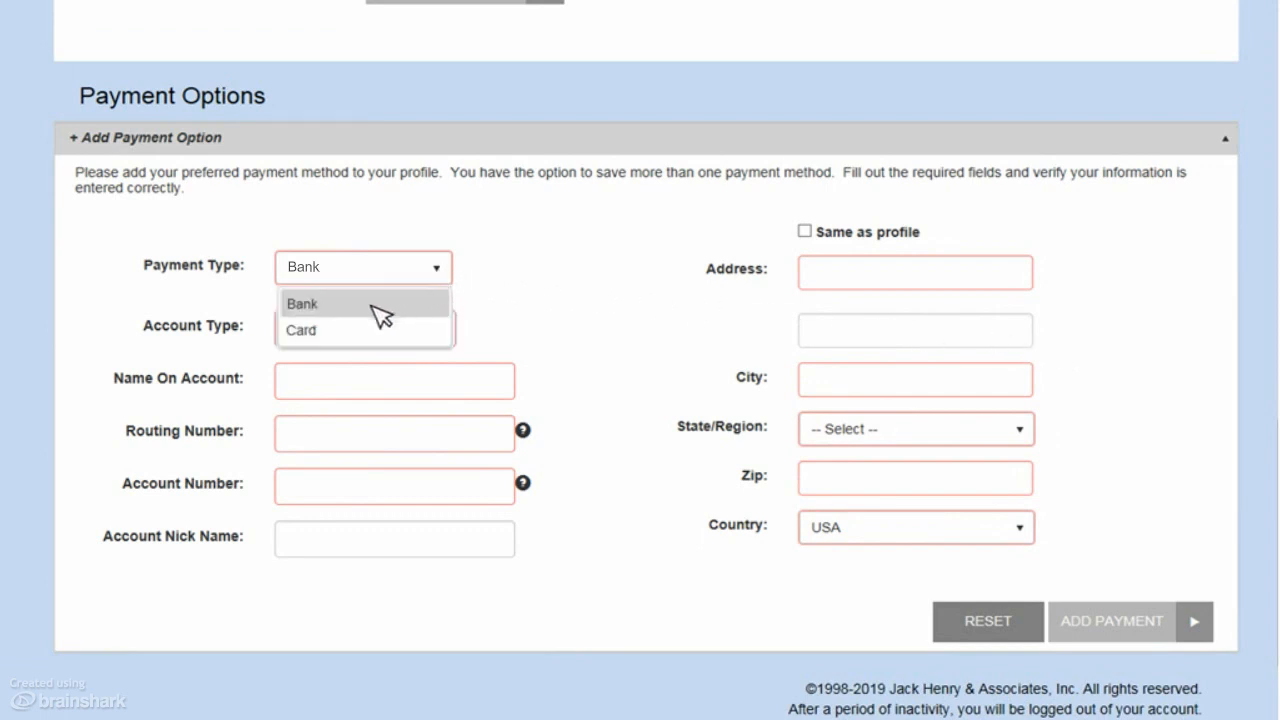
left_click(301, 330)
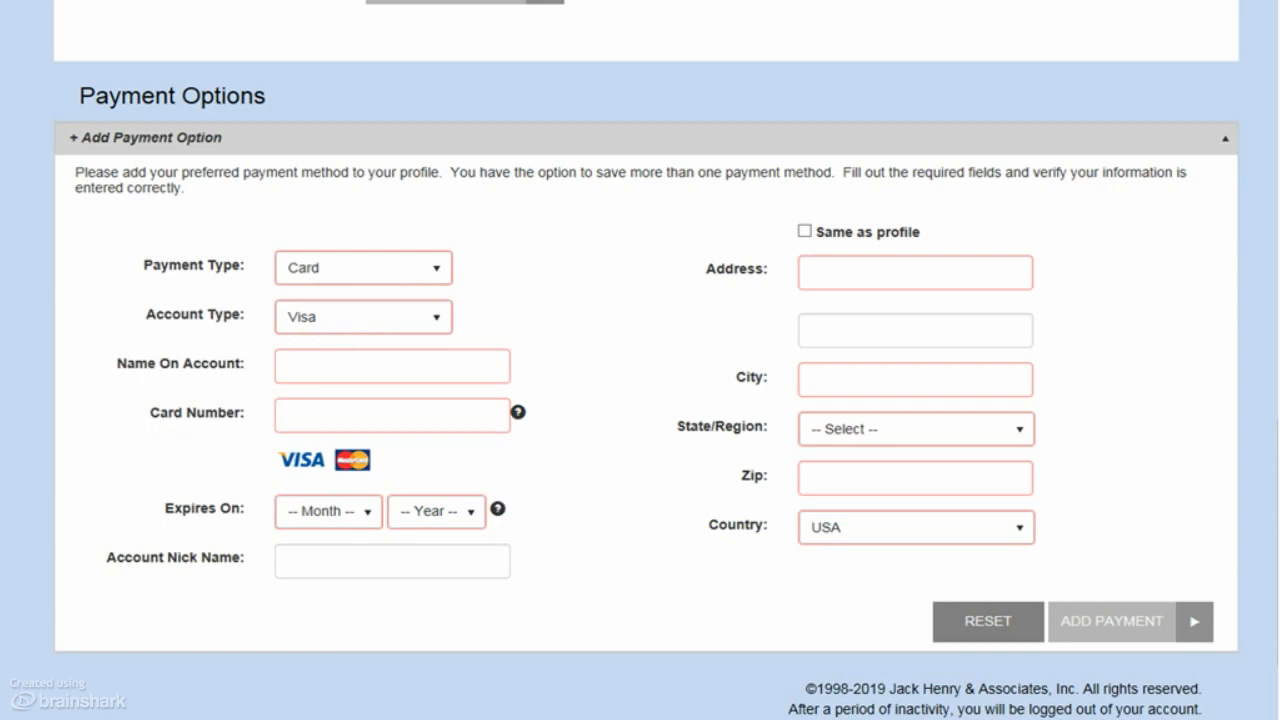
type("John Doe")
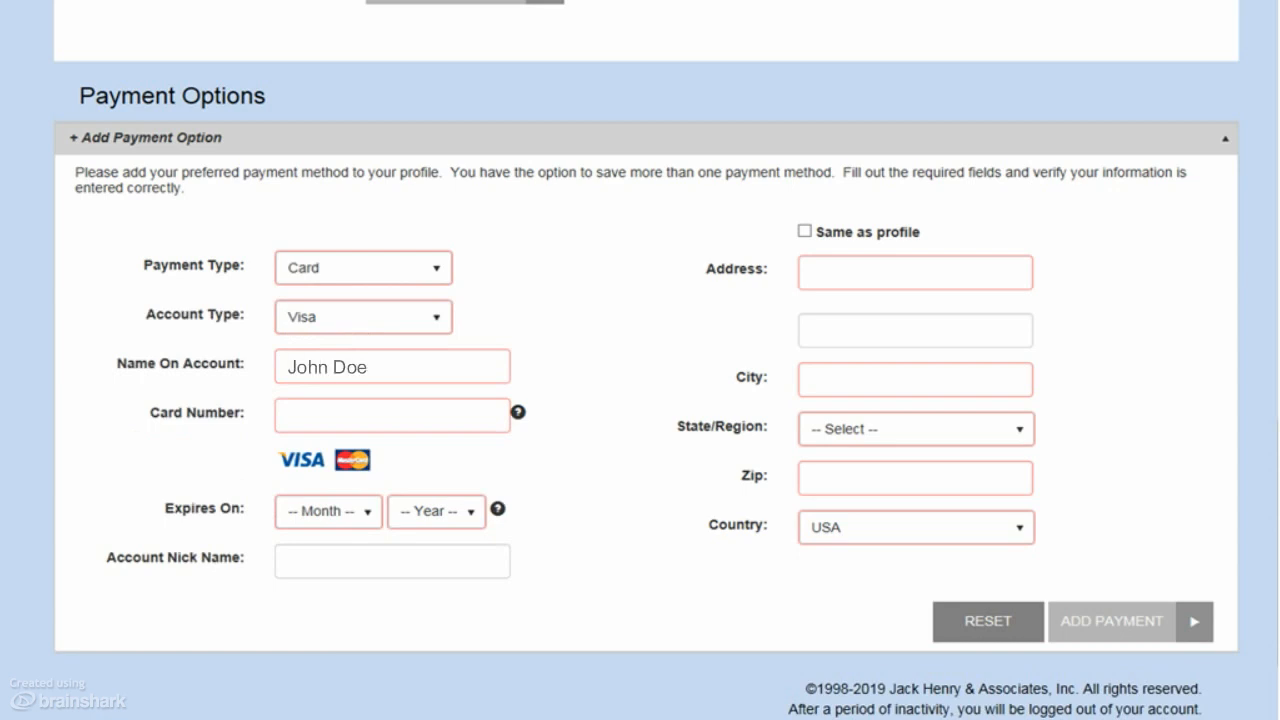
type("1234 5678 9101 1213")
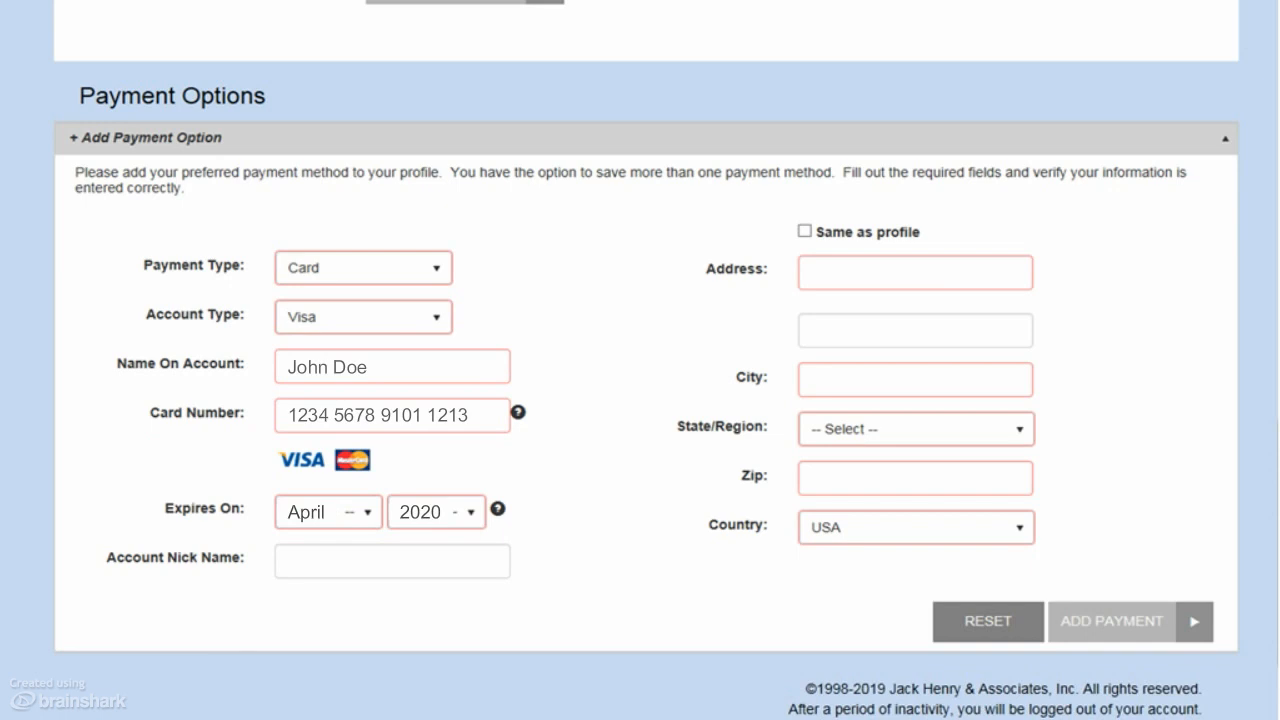
- Nickname the card 'John's Debit Card' and use the profile address for billing
type("John's Debit C")
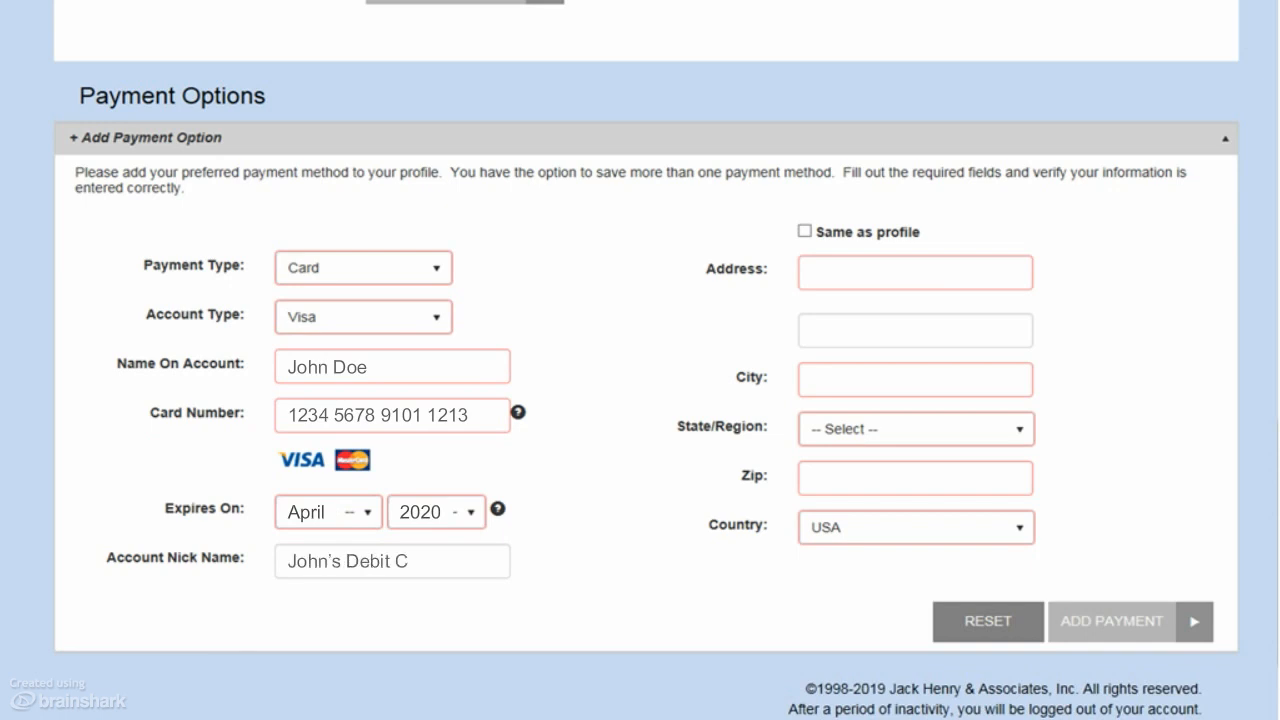
type("ard")
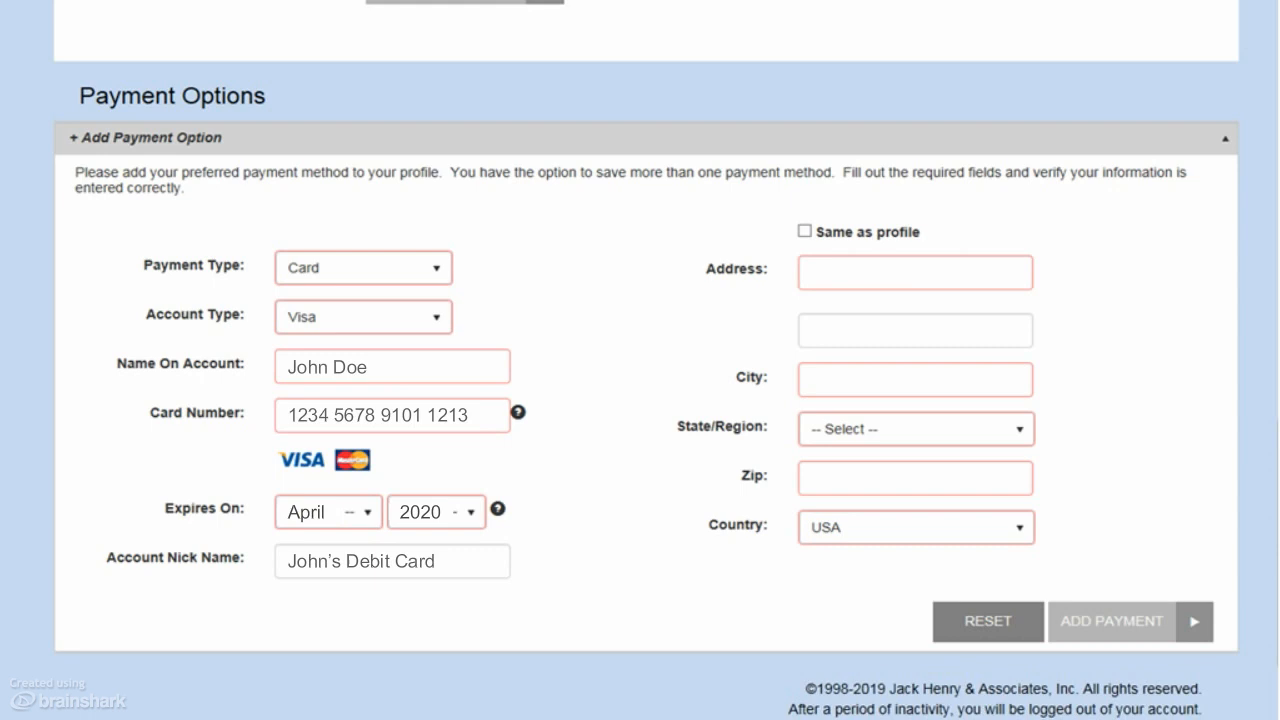
left_click(805, 231)
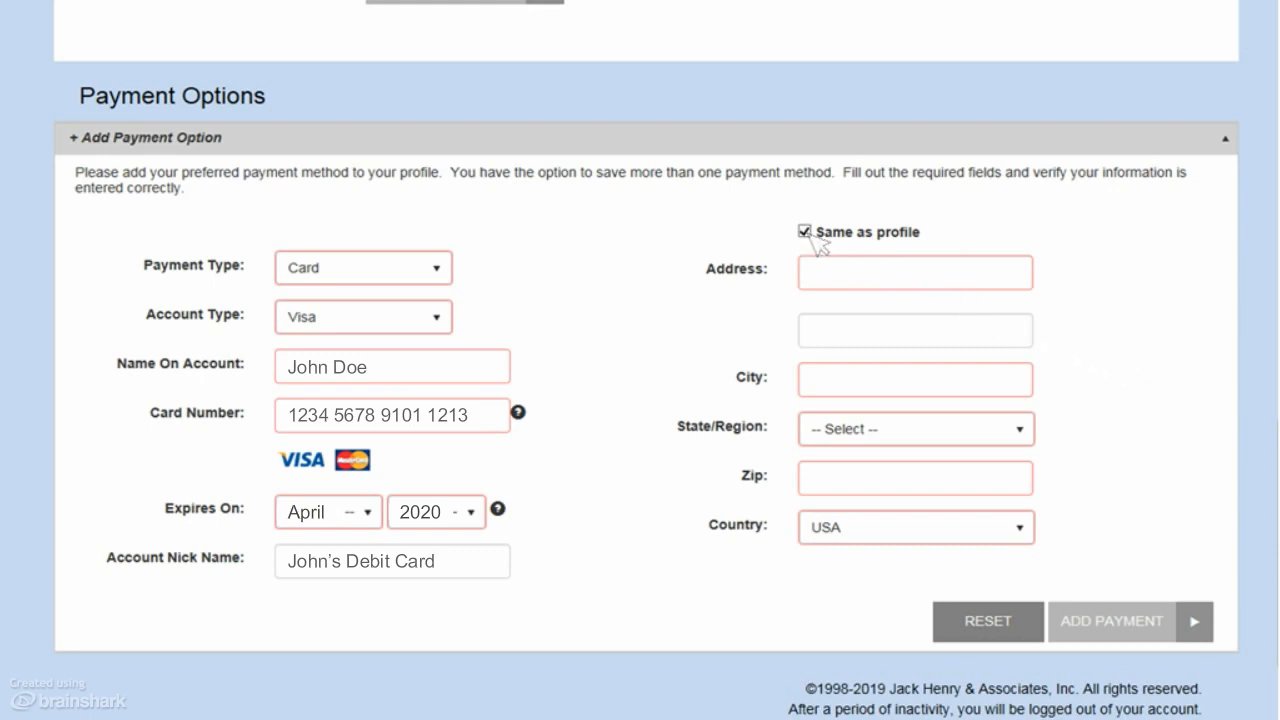
left_click(805, 231)
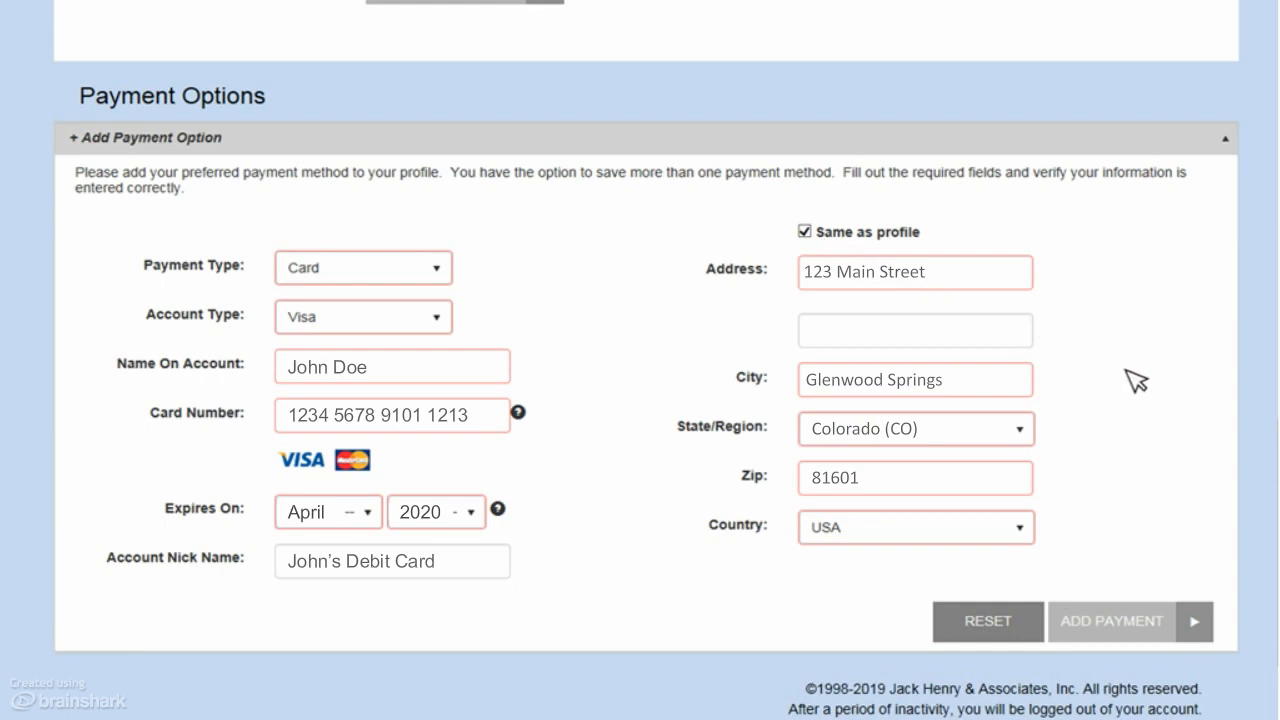
mouse_move(1135, 401)
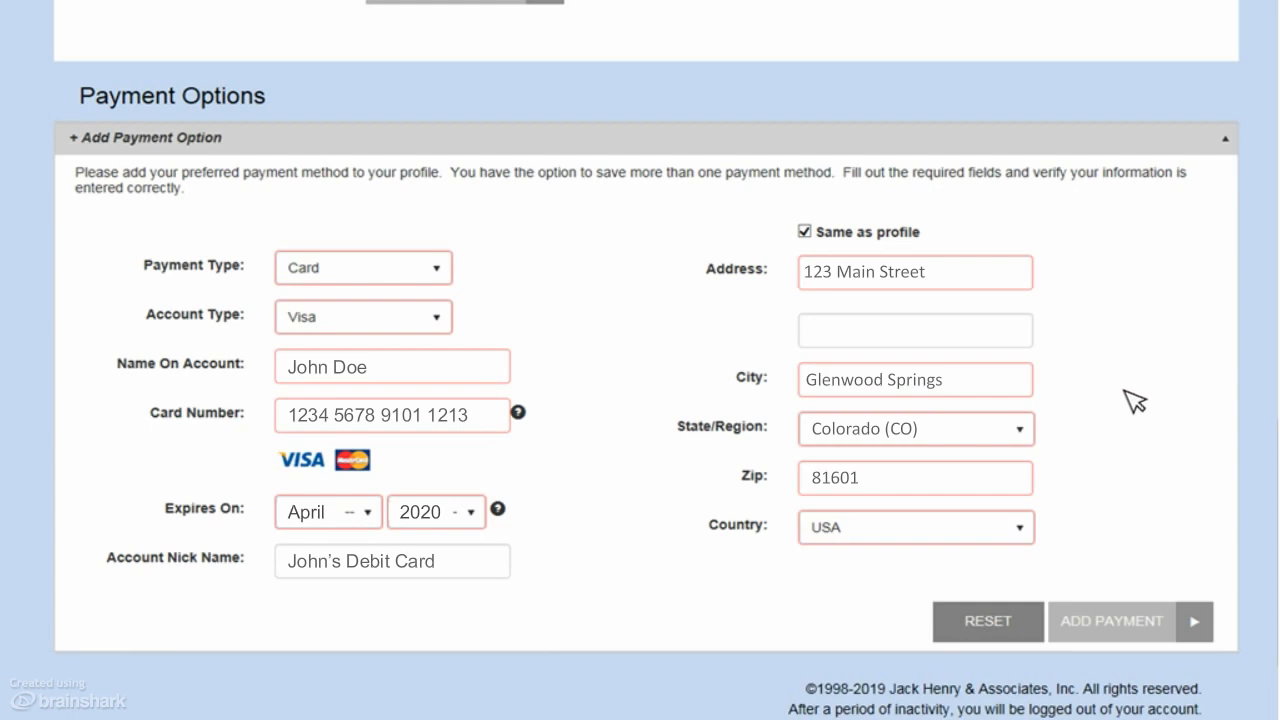
left_click(1111, 621)
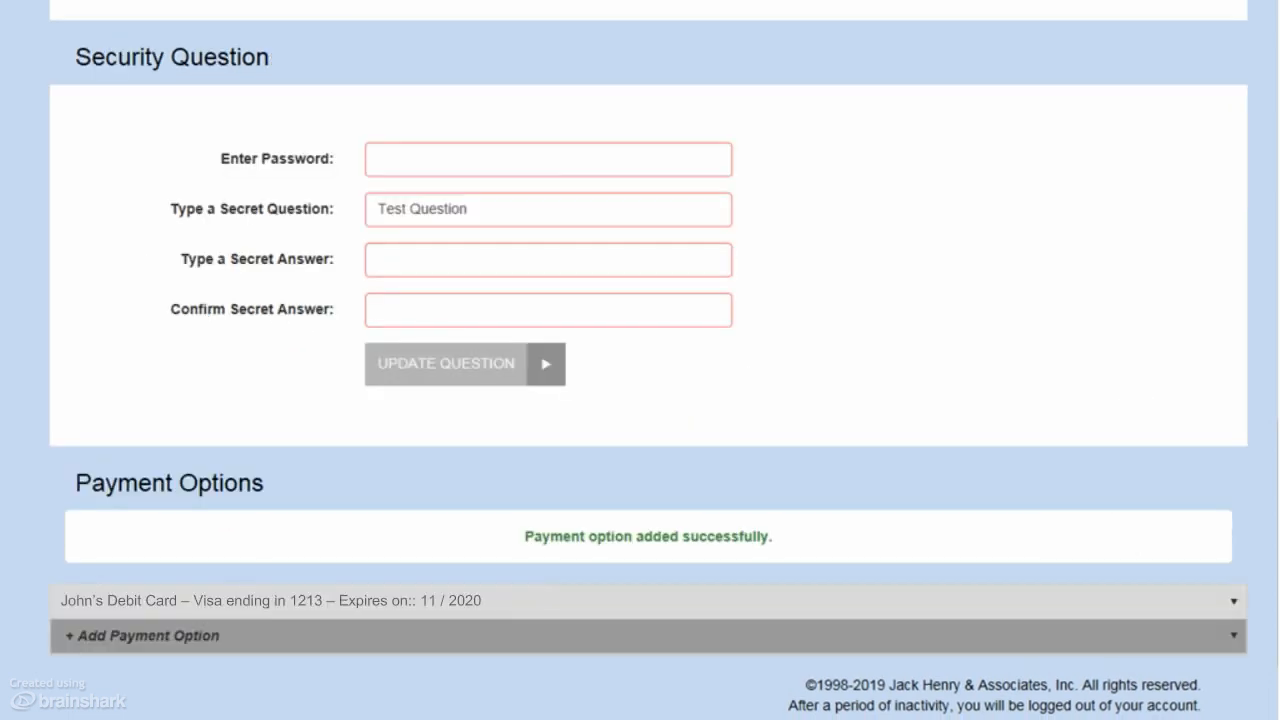